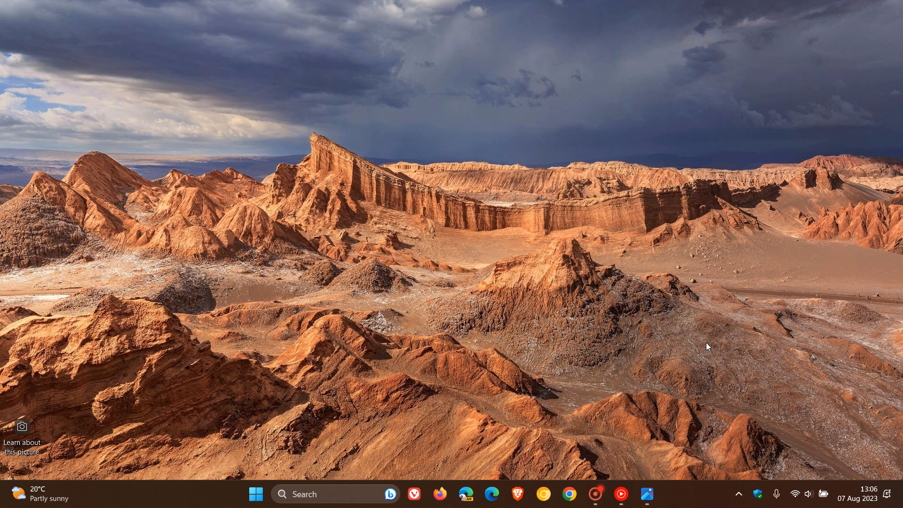
mouse_move(502, 226)
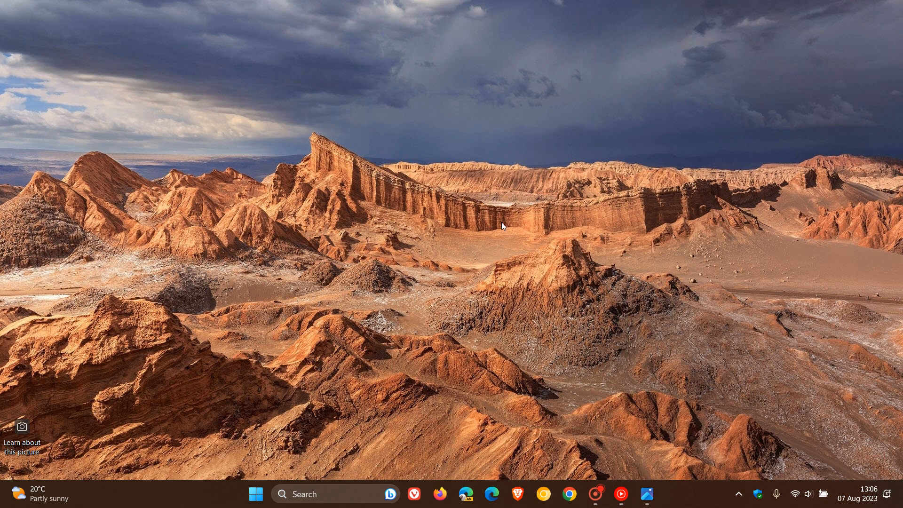
Step: Launch Device Manager from the Start button's Quick Link menu to list hardware categories
click(255, 494)
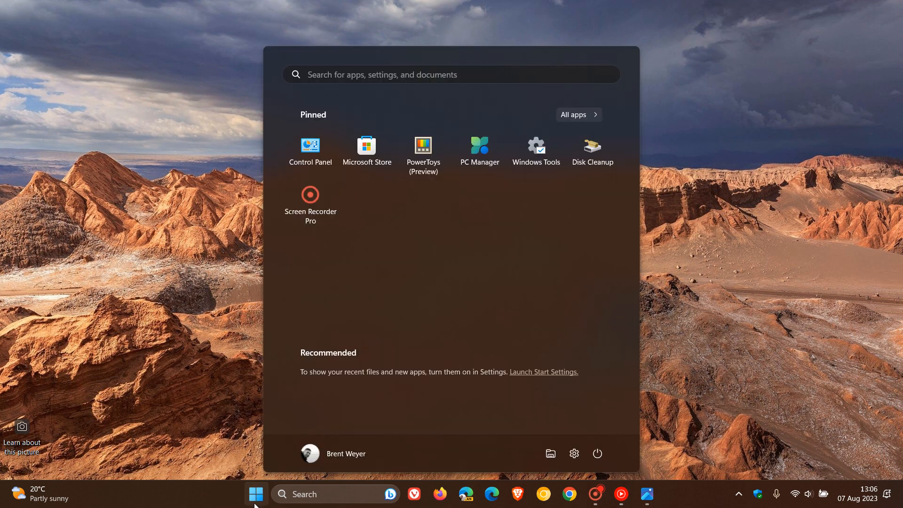
right_click(255, 494)
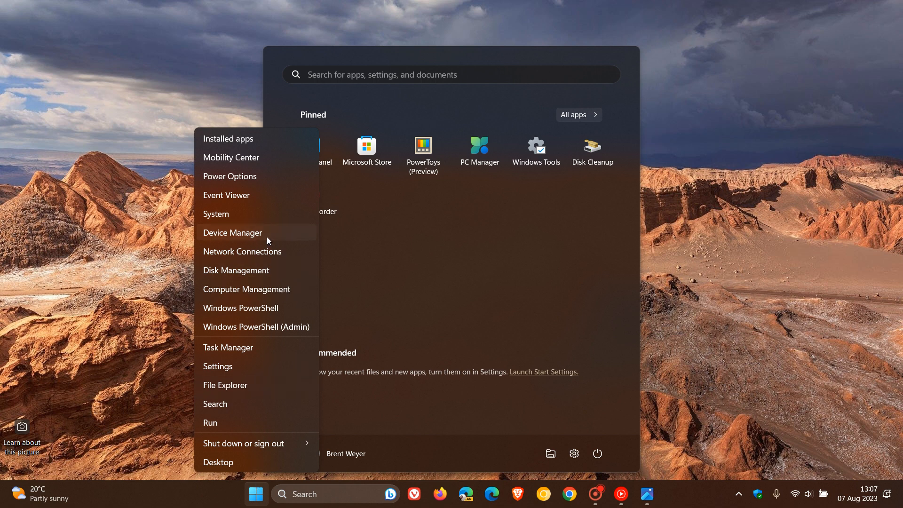
click(232, 233)
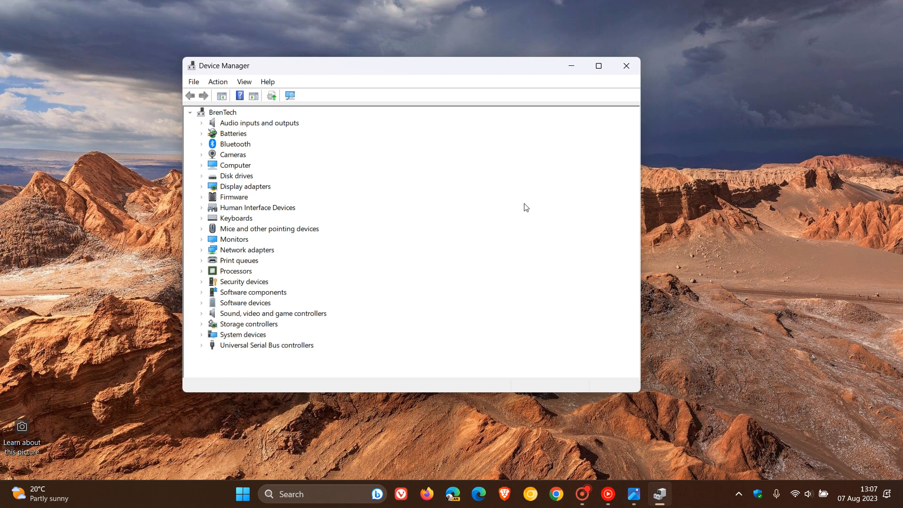
mouse_move(499, 212)
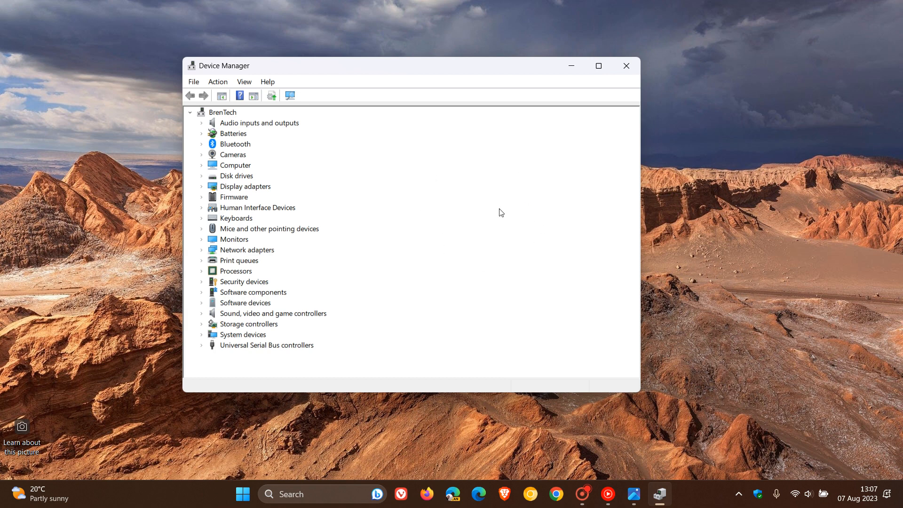
mouse_move(552, 220)
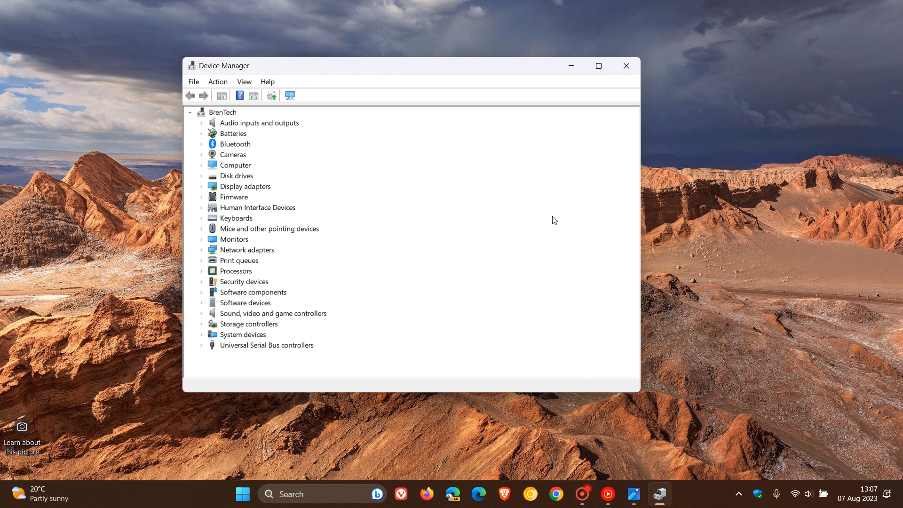
mouse_move(491, 219)
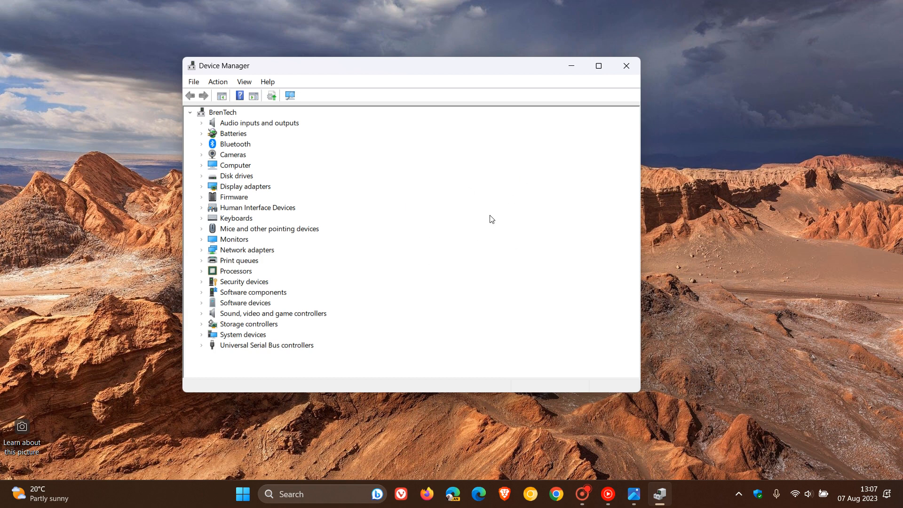
mouse_move(571, 66)
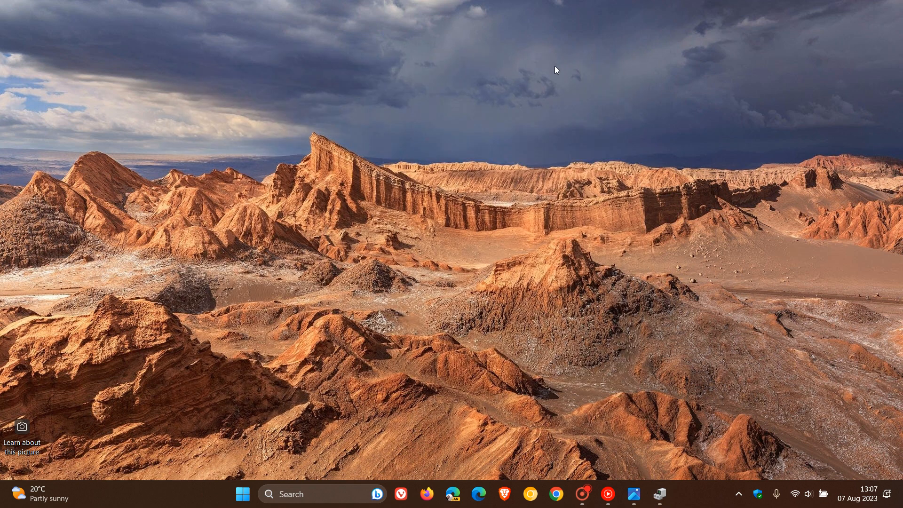
click(241, 494)
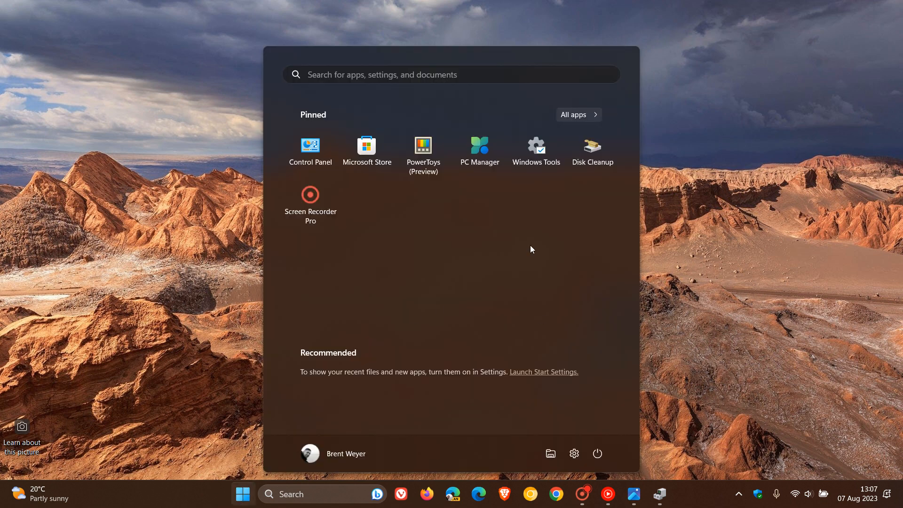
mouse_move(505, 266)
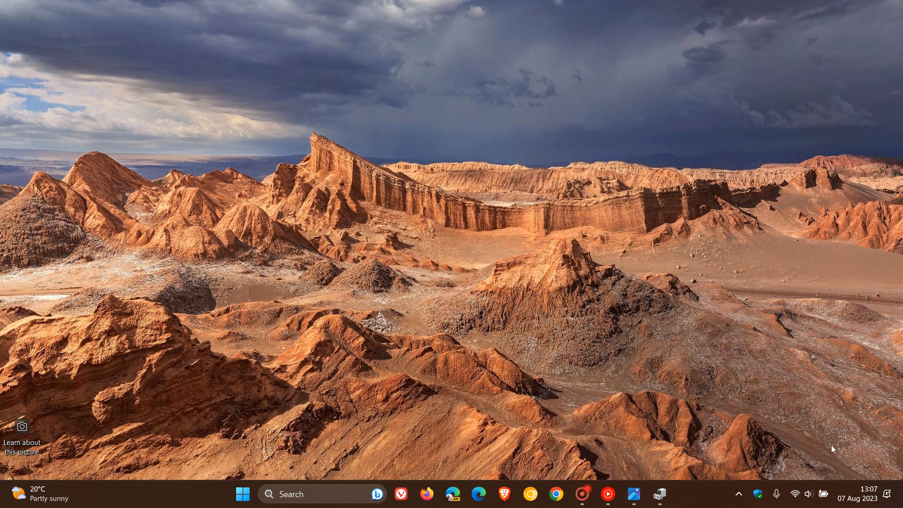
mouse_move(484, 155)
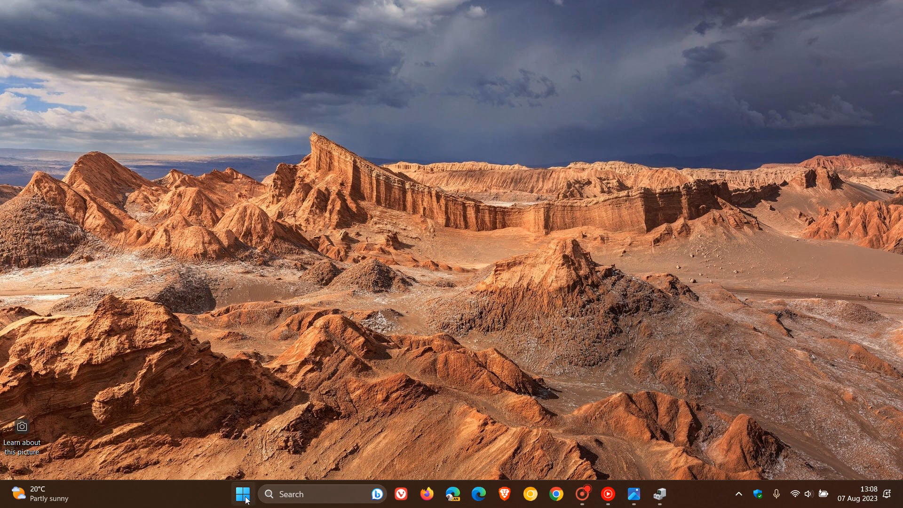
click(241, 494)
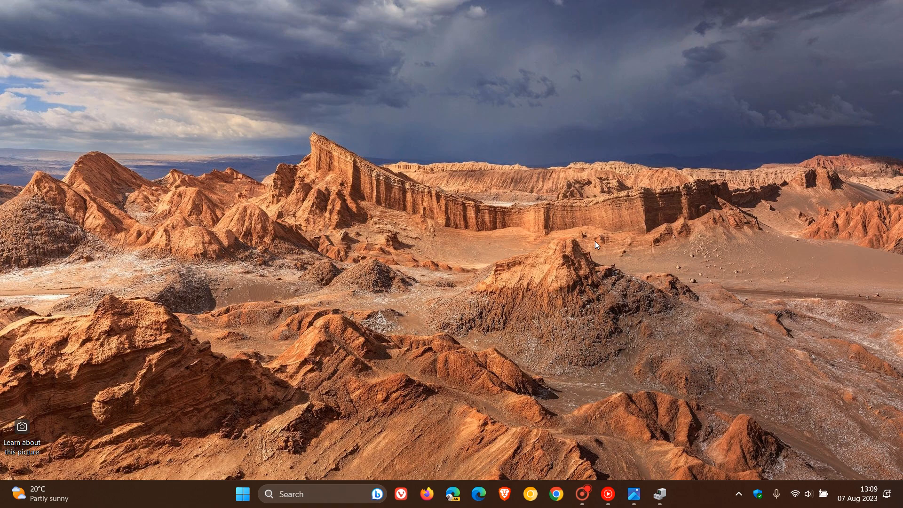
click(659, 495)
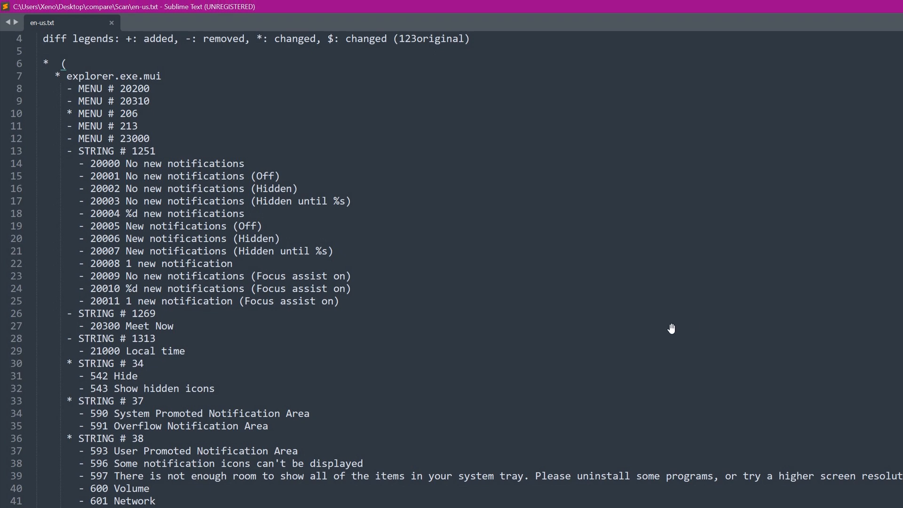
mouse_move(492, 200)
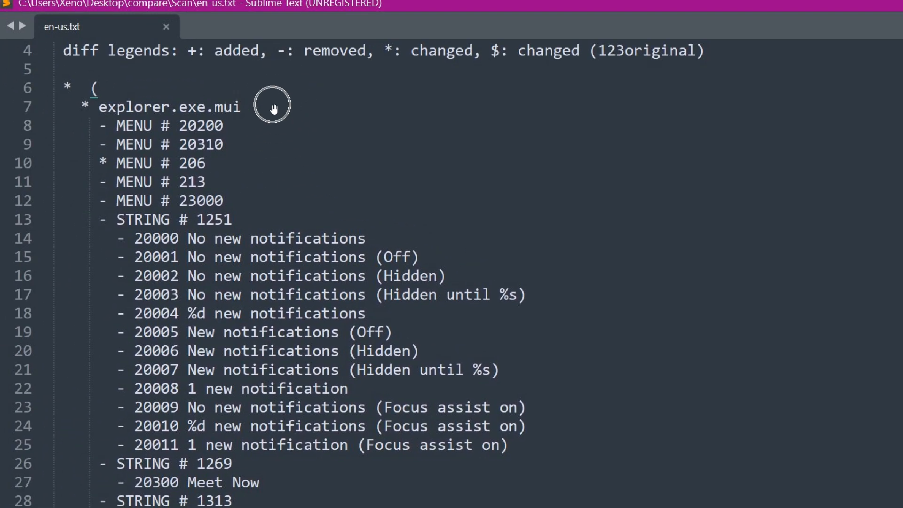
mouse_move(274, 109)
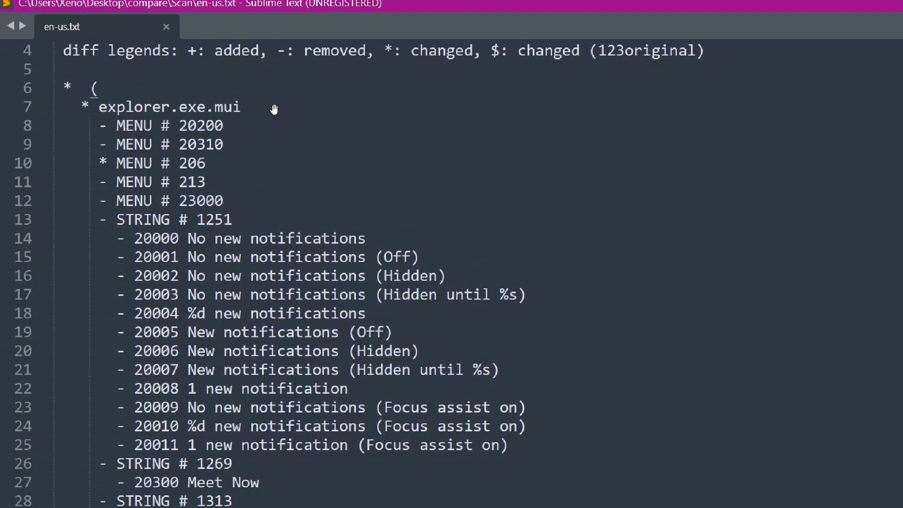
mouse_move(282, 113)
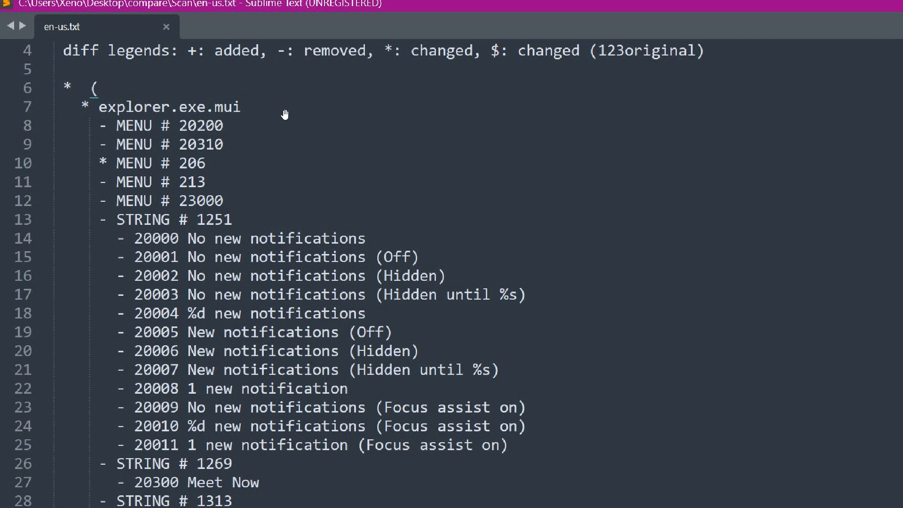
mouse_move(475, 165)
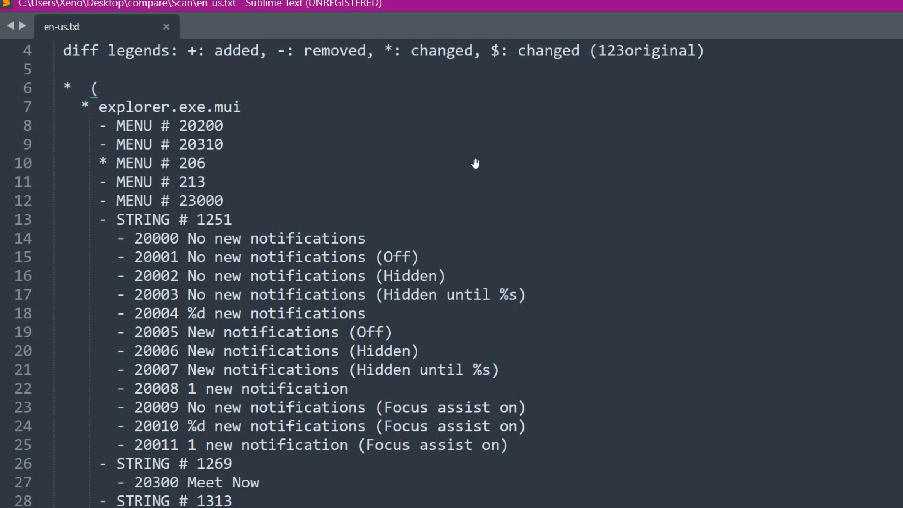
mouse_move(564, 356)
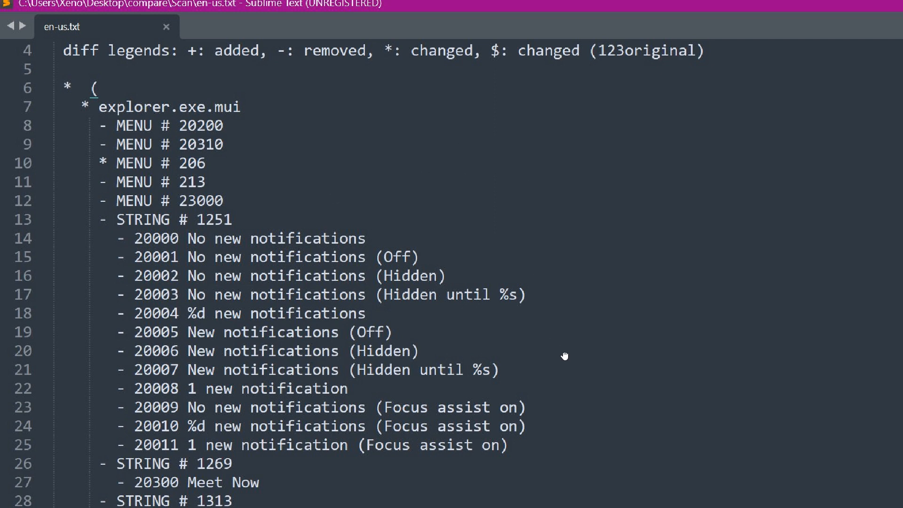
scroll(down, 3)
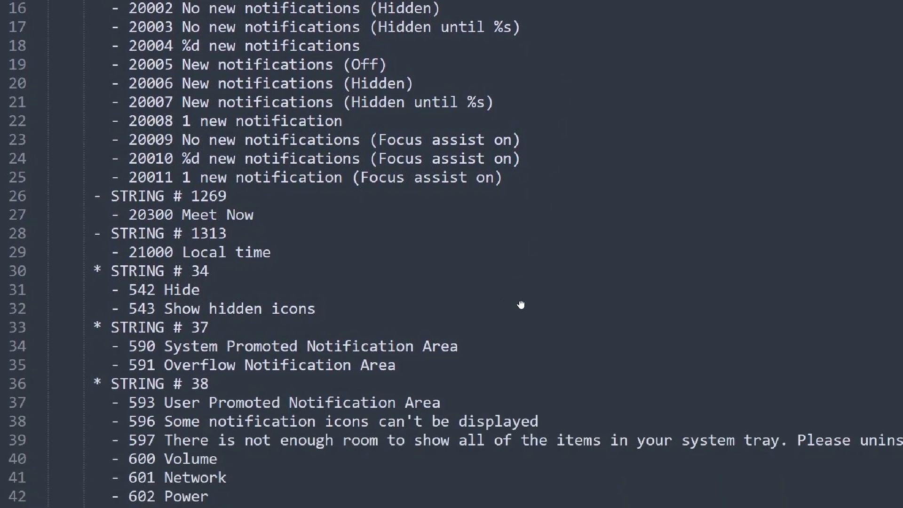
scroll(down, 3)
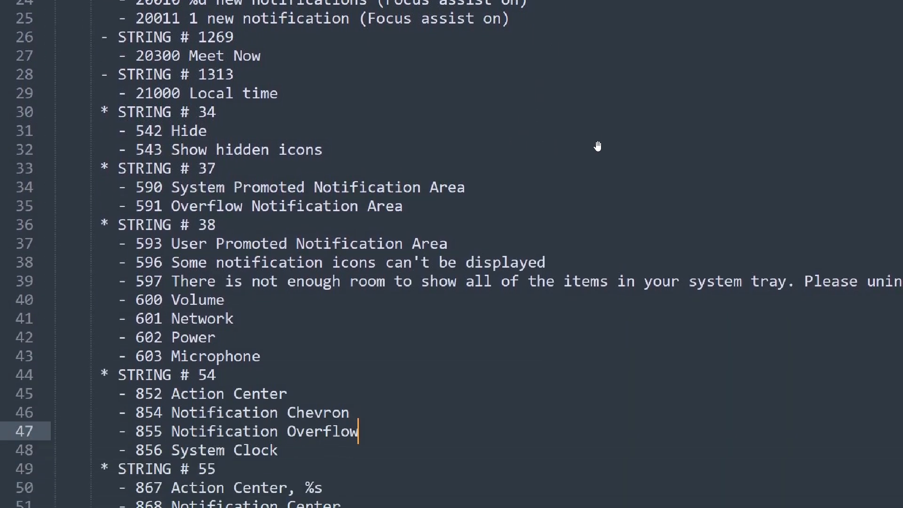
mouse_move(521, 161)
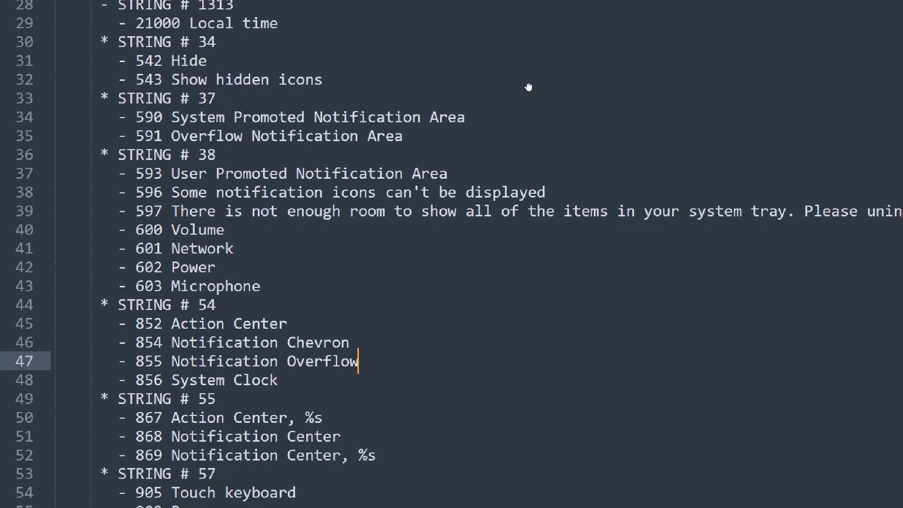
mouse_move(497, 122)
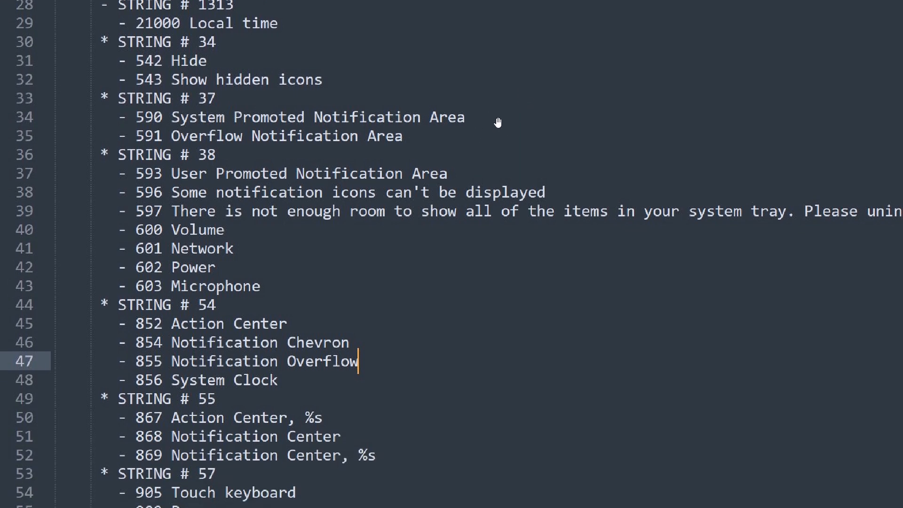
mouse_move(257, 228)
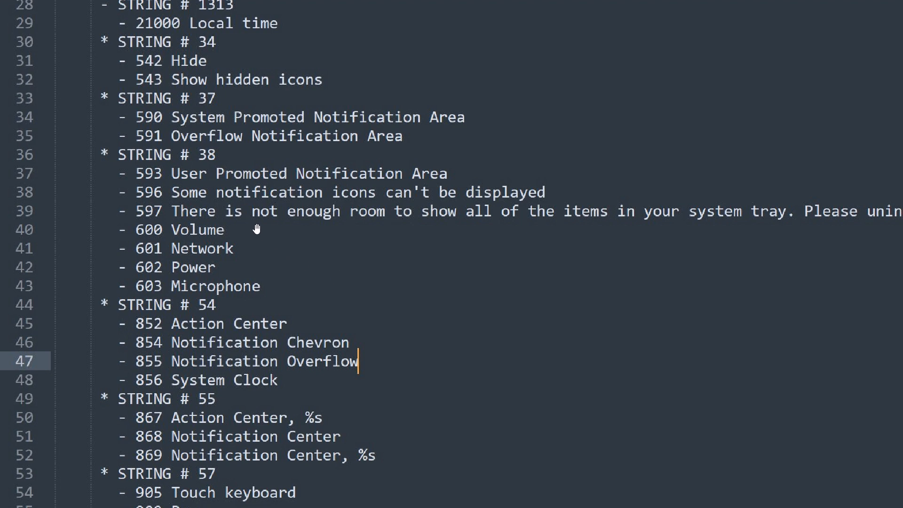
mouse_move(254, 262)
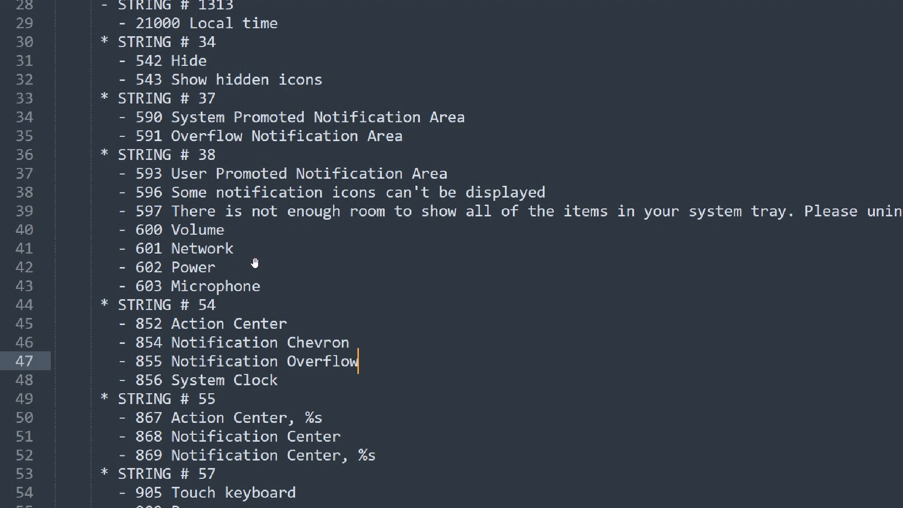
mouse_move(314, 316)
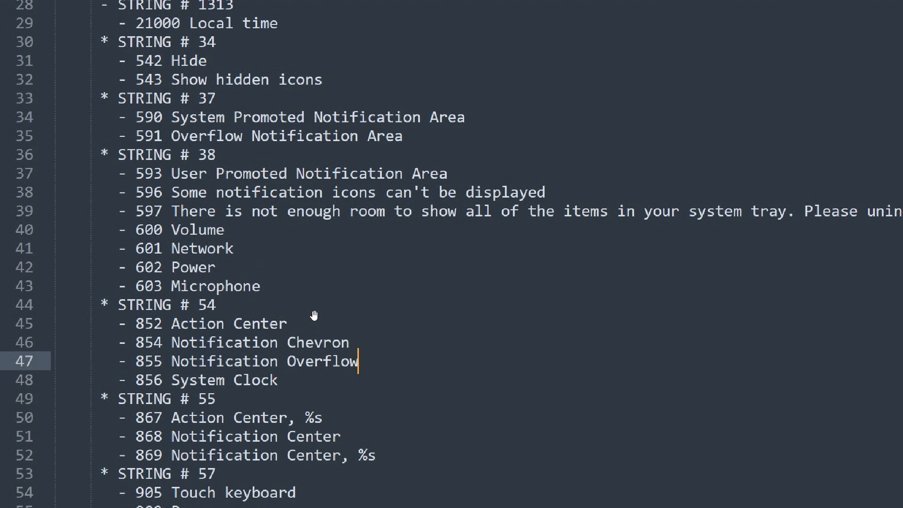
scroll(up, 3)
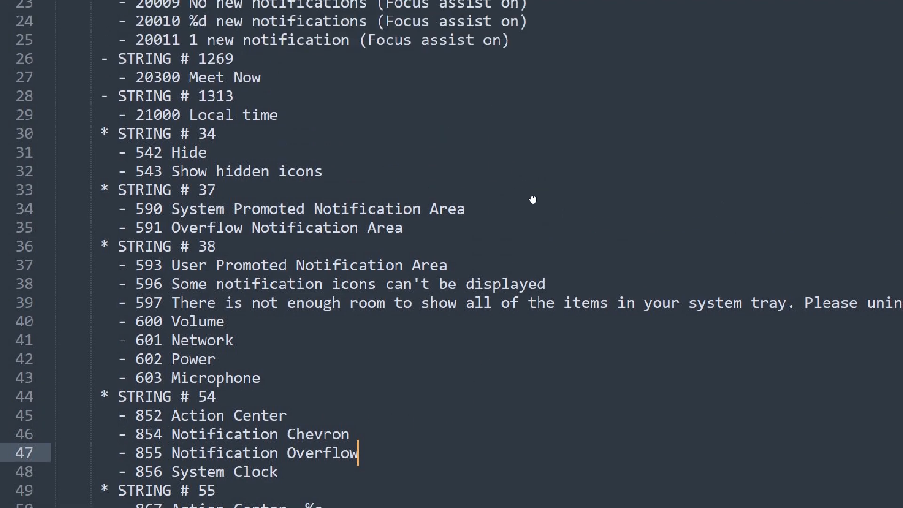
scroll(up, 3)
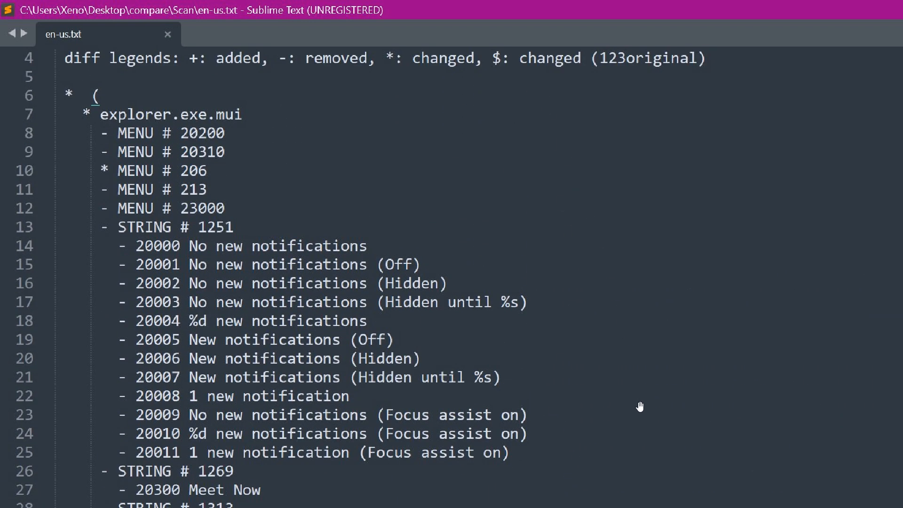
mouse_move(700, 279)
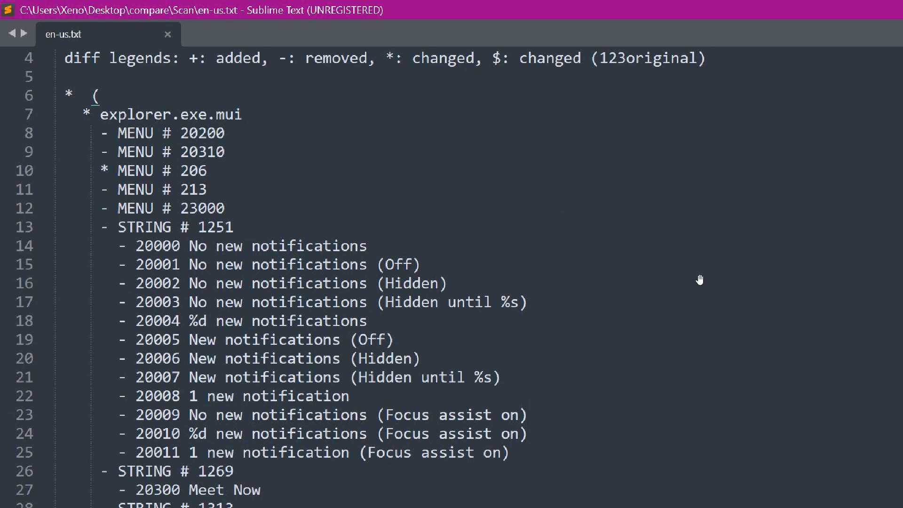
mouse_move(639, 219)
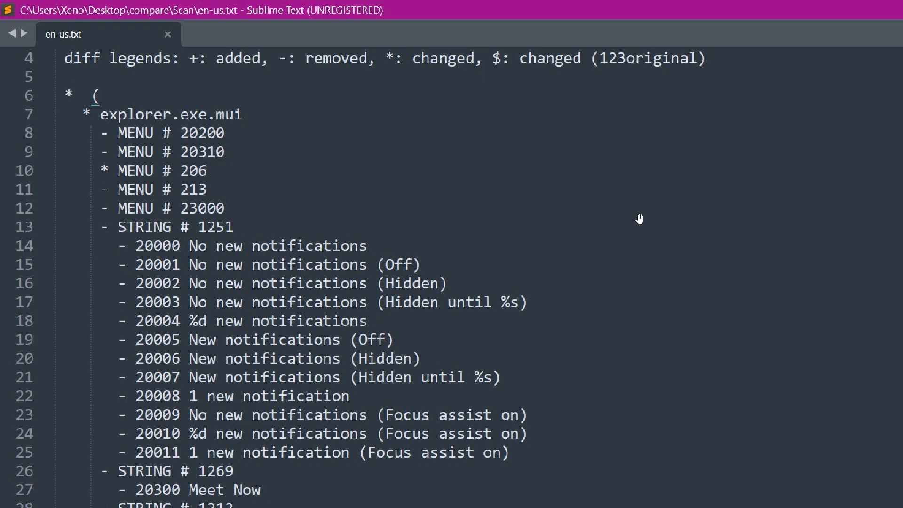
mouse_move(634, 503)
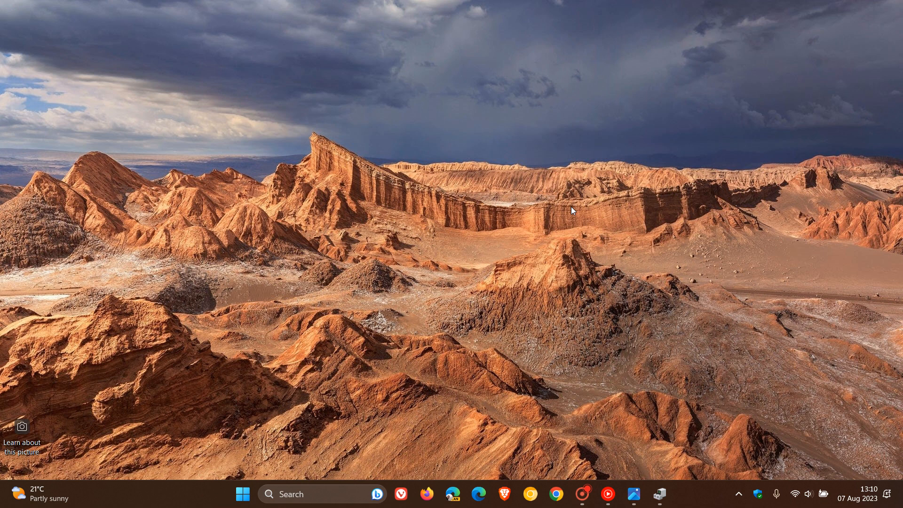
mouse_move(573, 151)
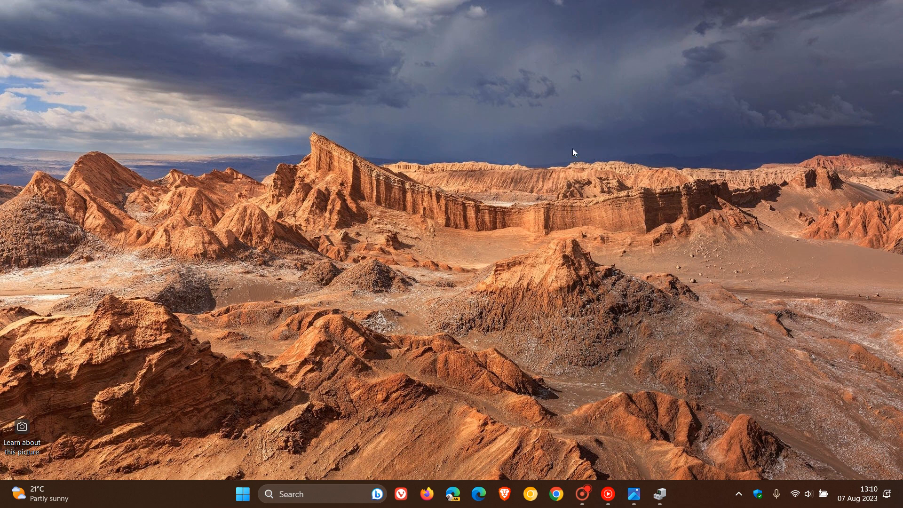
mouse_move(563, 180)
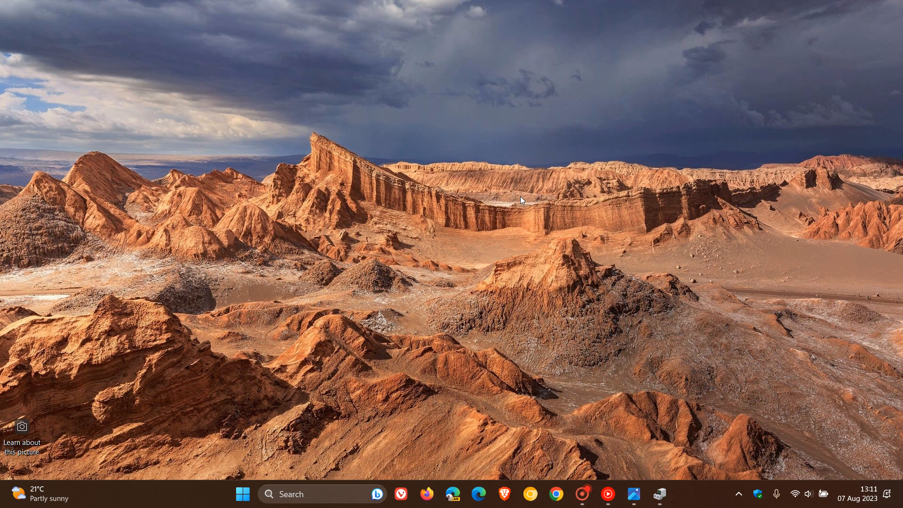
mouse_move(249, 487)
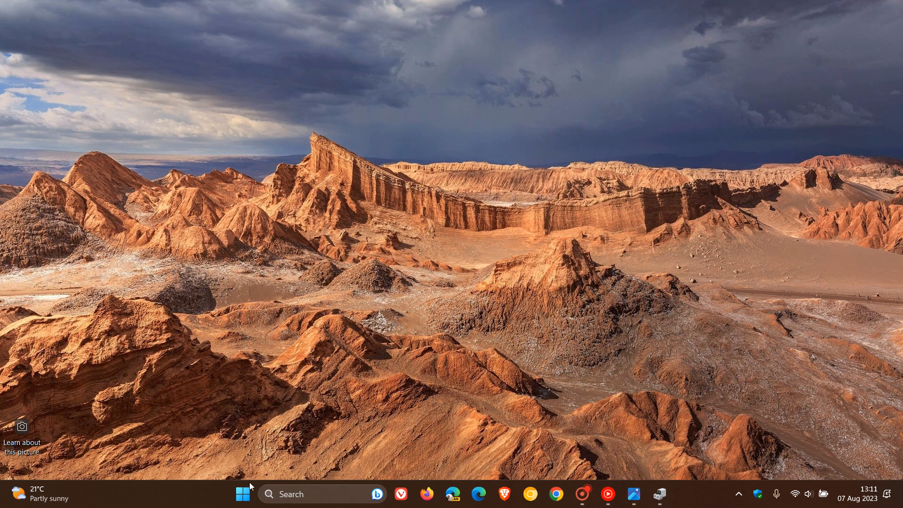
mouse_move(726, 320)
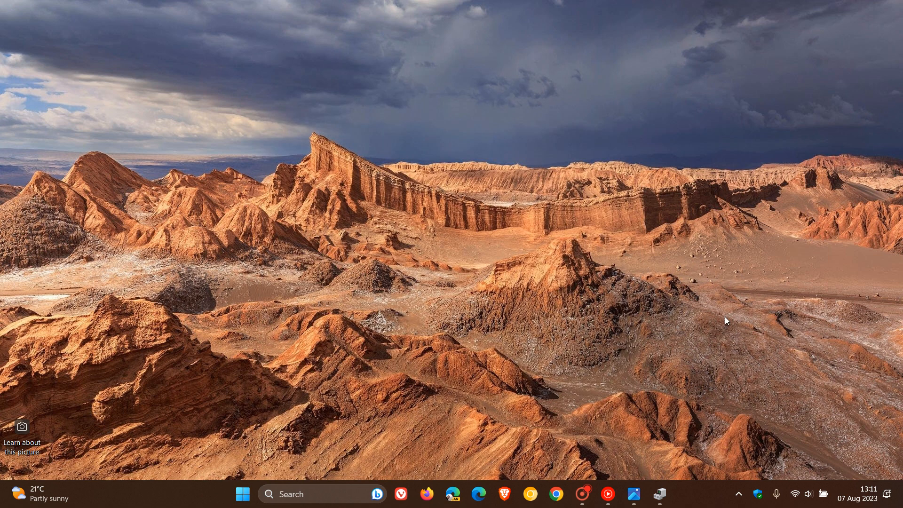
mouse_move(579, 187)
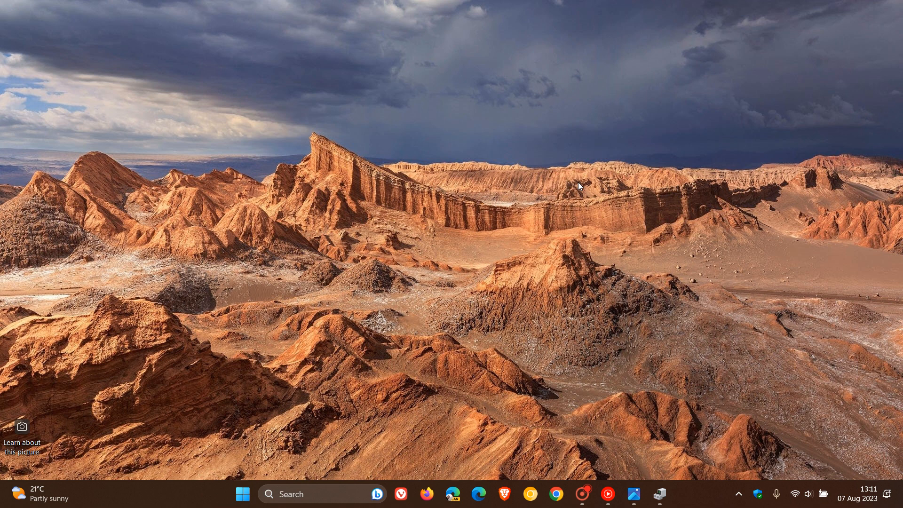
mouse_move(613, 169)
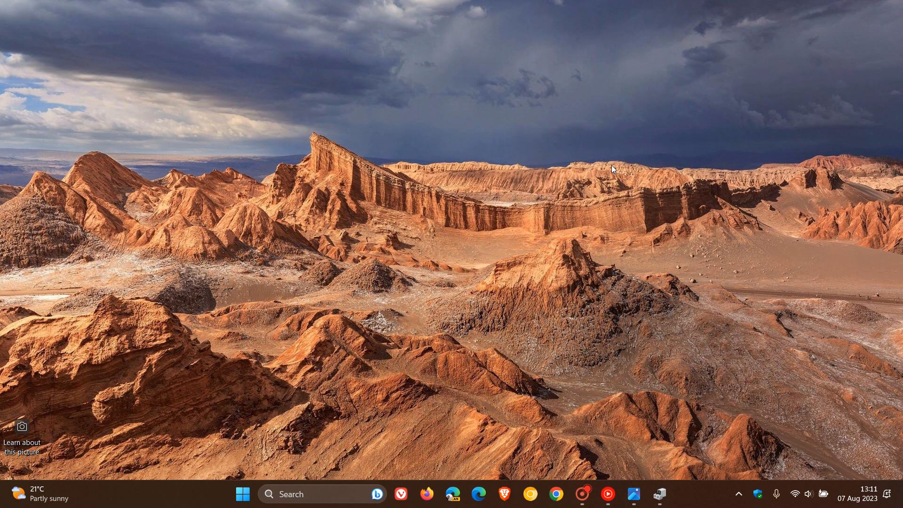
mouse_move(608, 206)
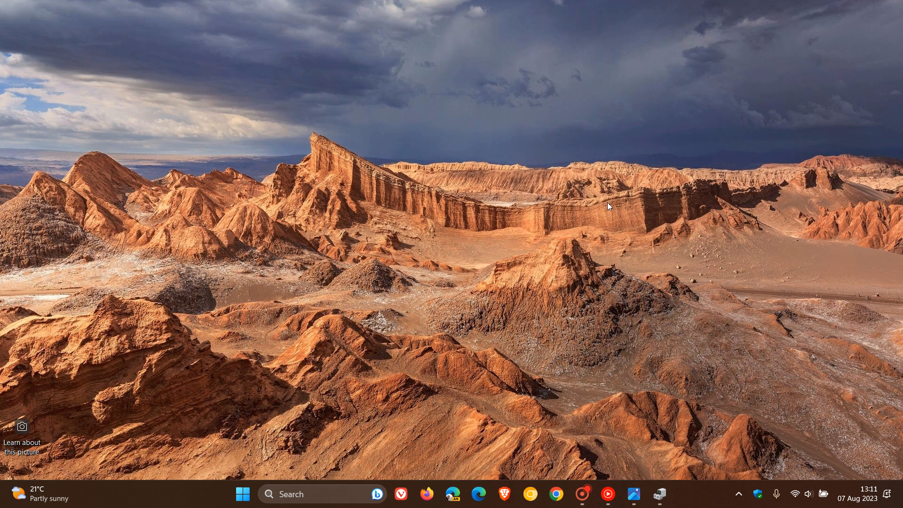
mouse_move(518, 130)
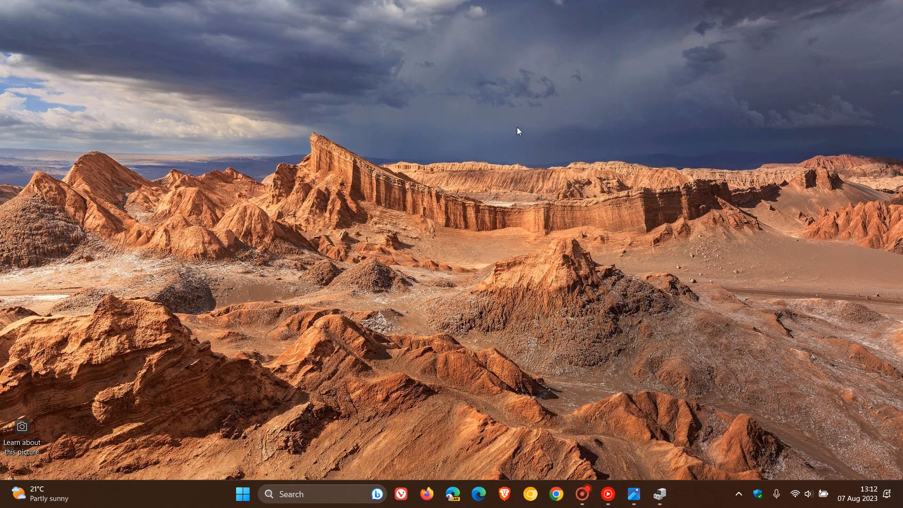